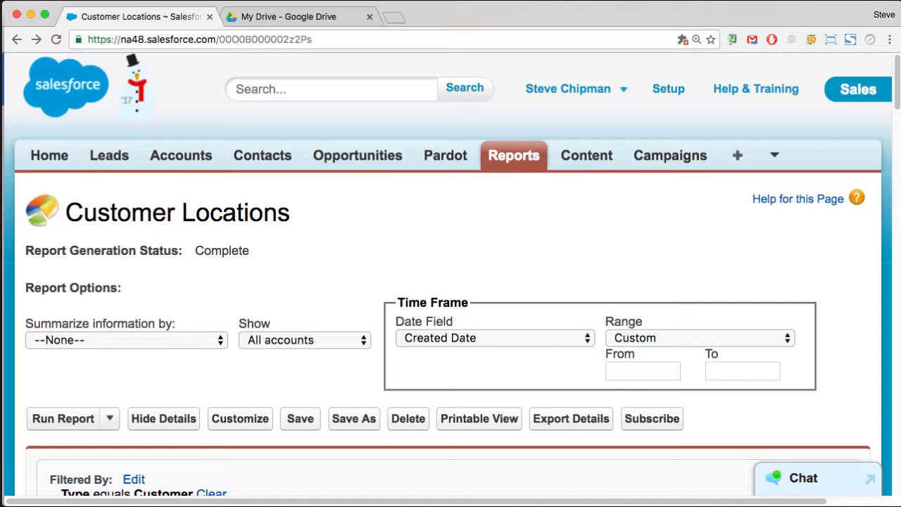
mouse_move(583, 265)
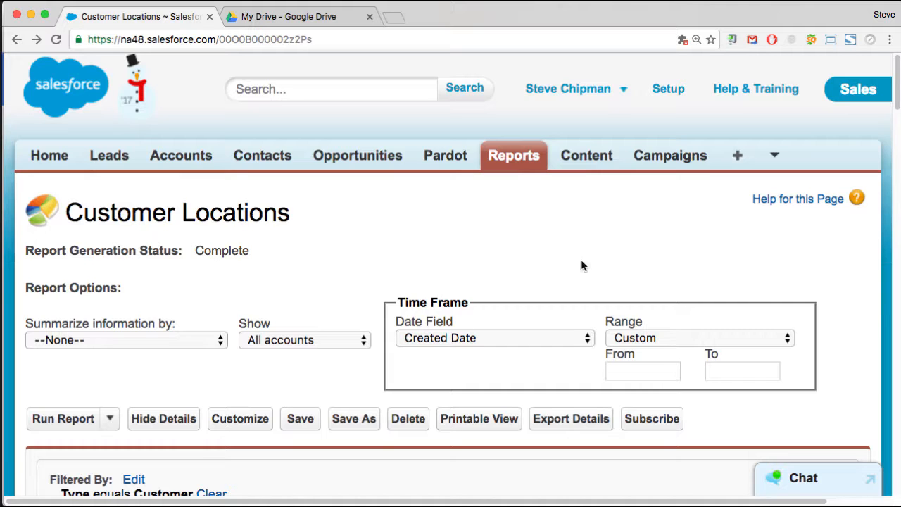
Step: Download the Customer Locations report details as a Comma Delimited .csv file
scroll("down", 3)
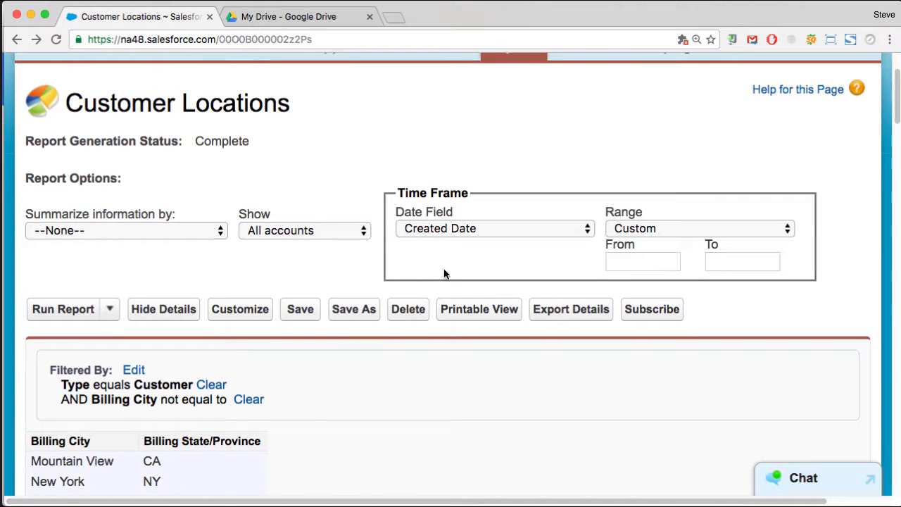
scroll("down", 3)
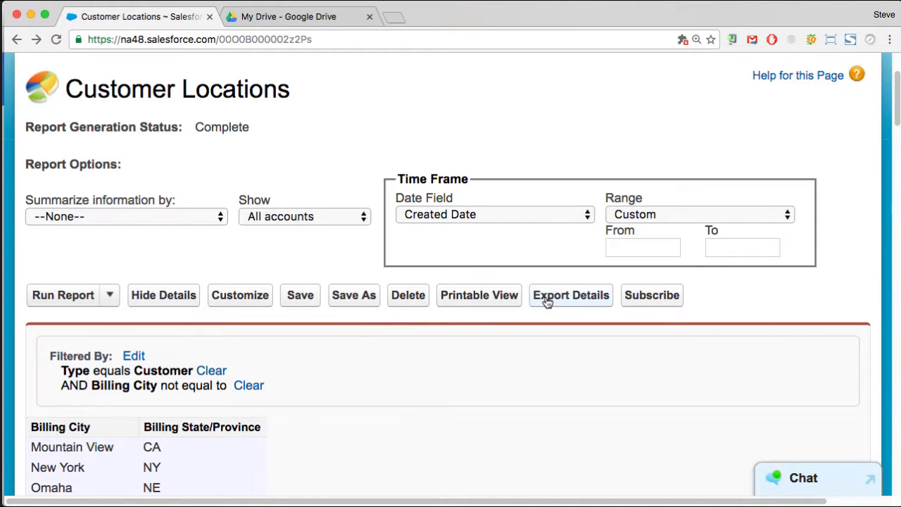
left_click(570, 295)
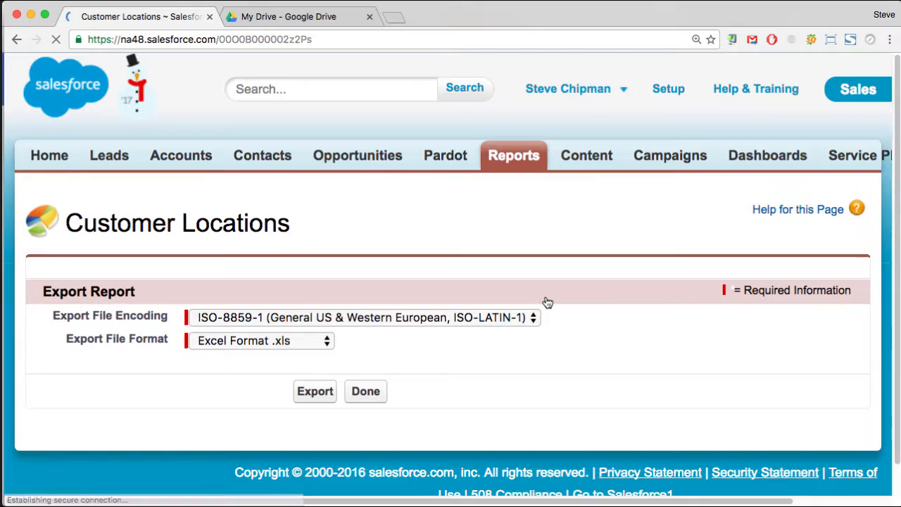
left_click(259, 340)
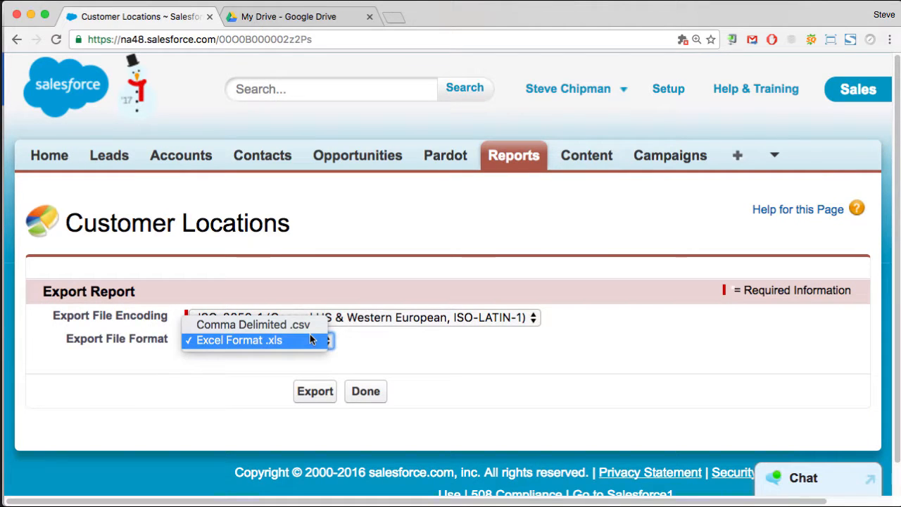
left_click(250, 325)
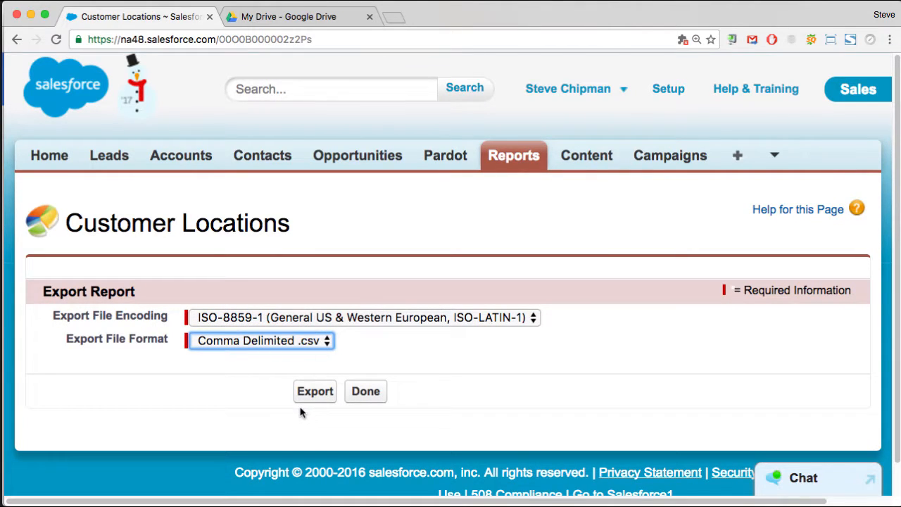
left_click(315, 391)
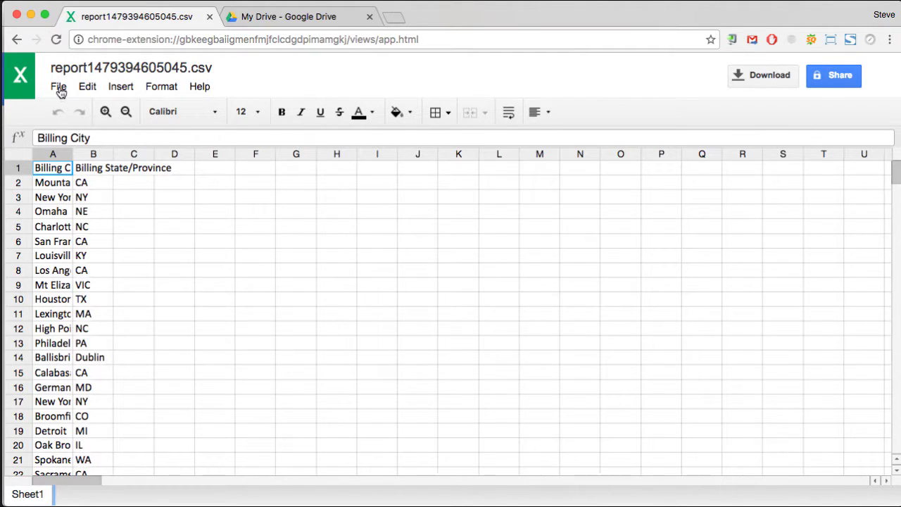
Step: Save the exported billing CSV as a Google Sheets spreadsheet from the File menu
left_click(58, 87)
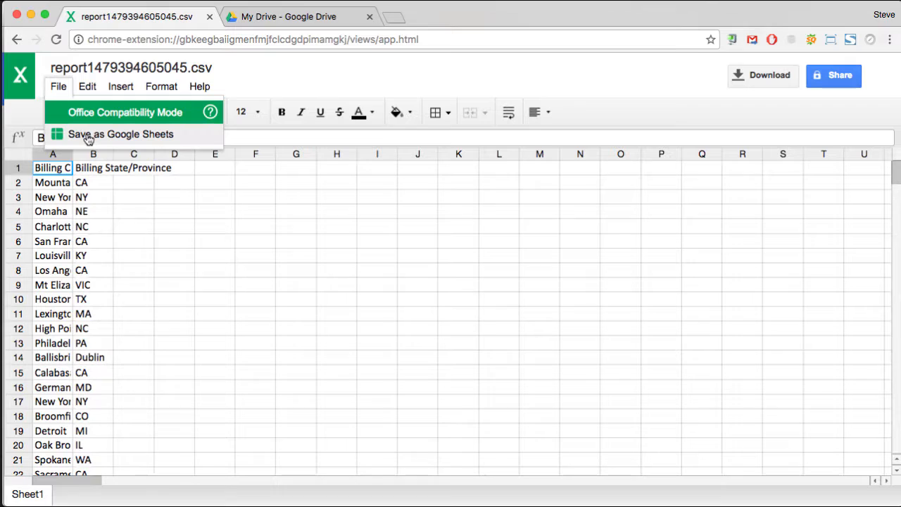
left_click(120, 134)
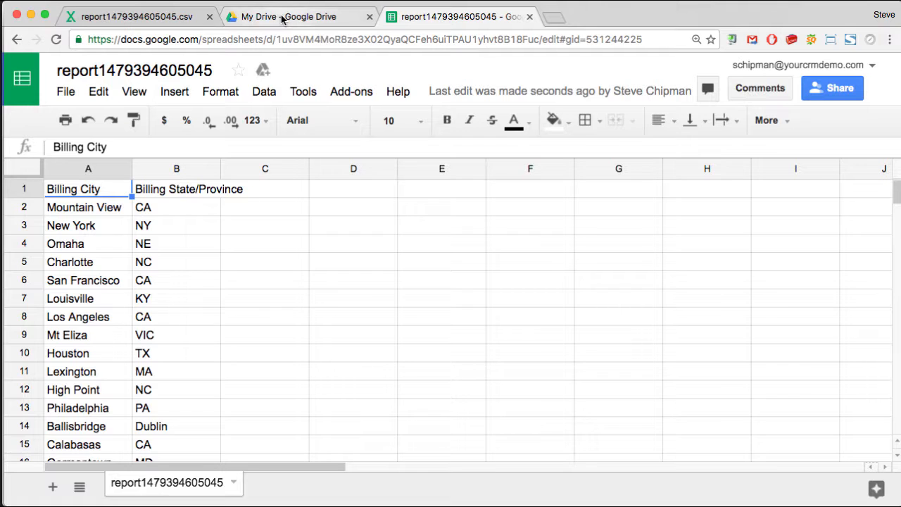
Step: Create a new untitled Google My Maps map from Google Drive
left_click(295, 16)
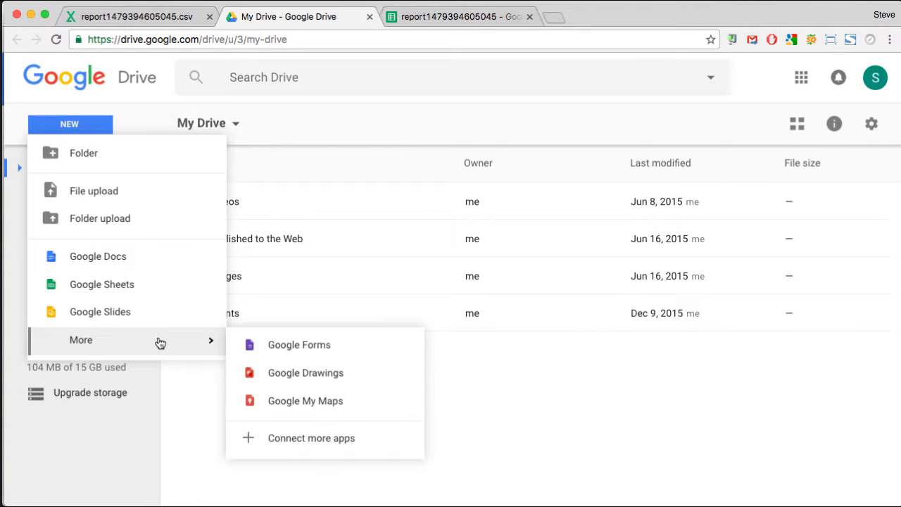
mouse_move(319, 407)
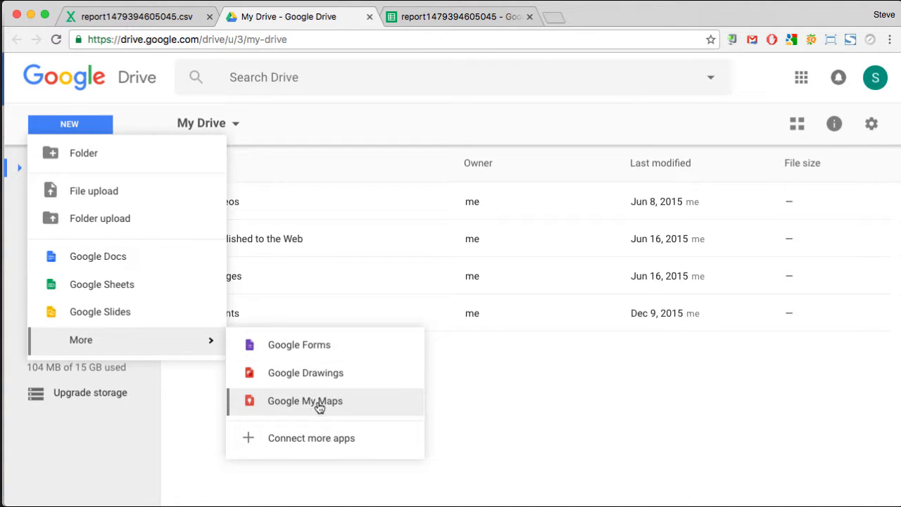
left_click(305, 401)
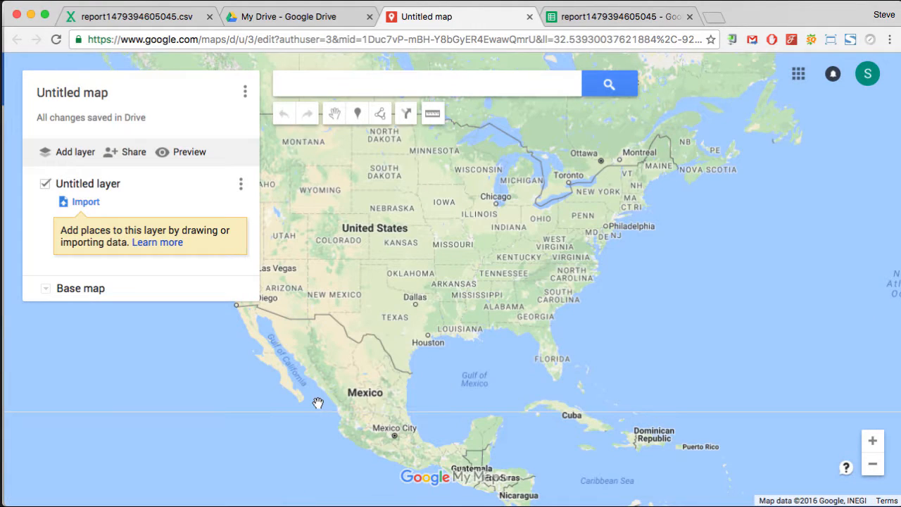
mouse_move(84, 209)
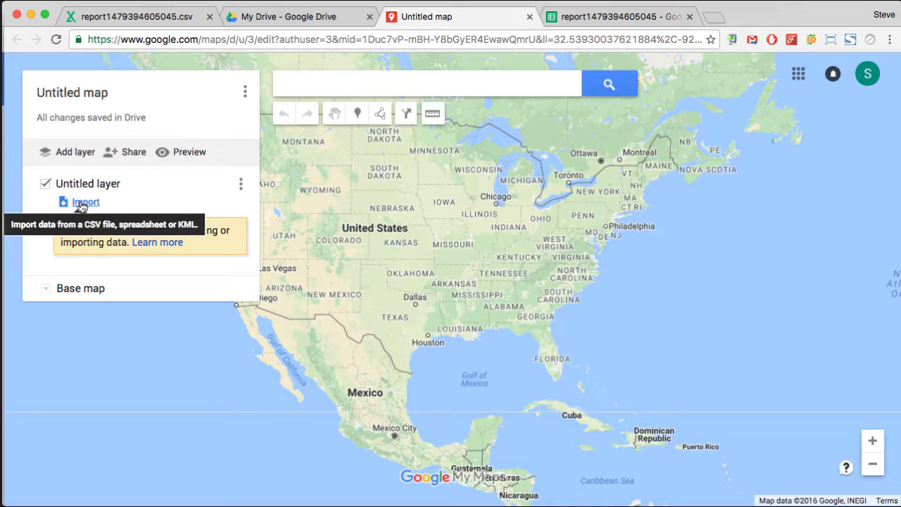
Step: Import the 'report' spreadsheet from Google Drive into the untitled layer
left_click(85, 202)
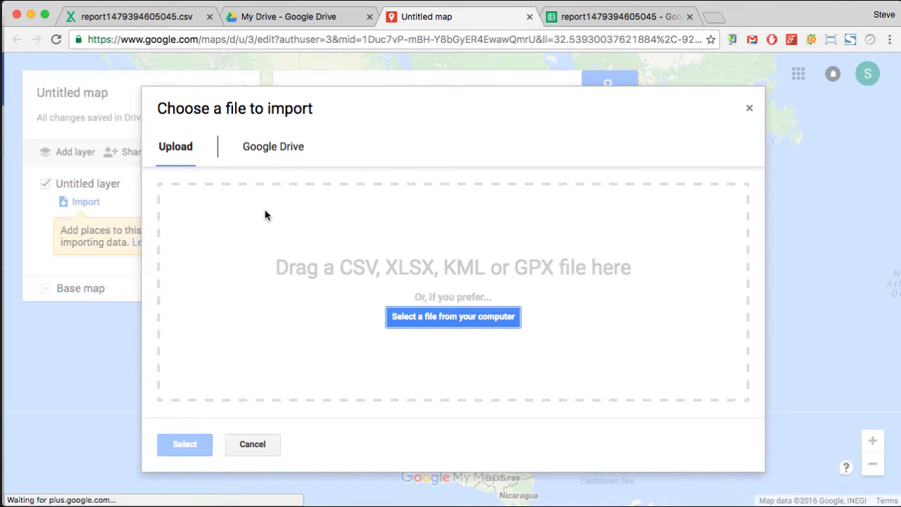
left_click(272, 147)
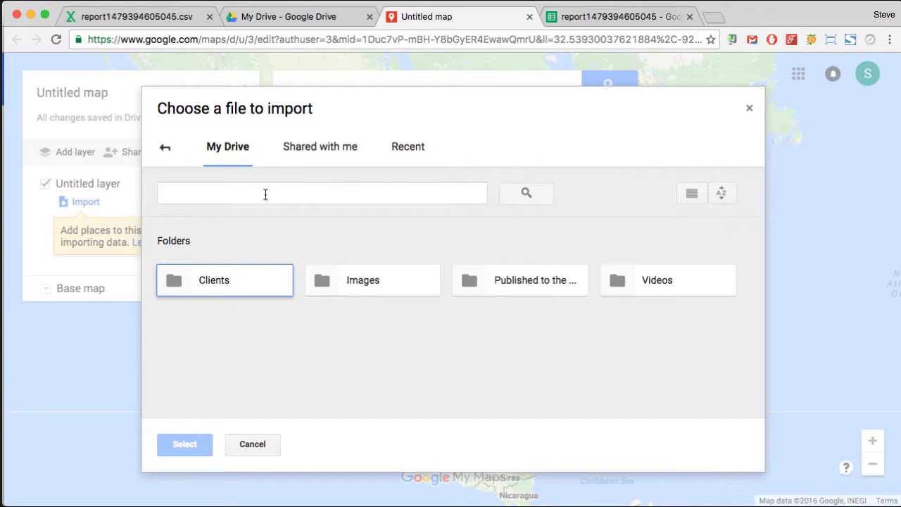
type("reepo")
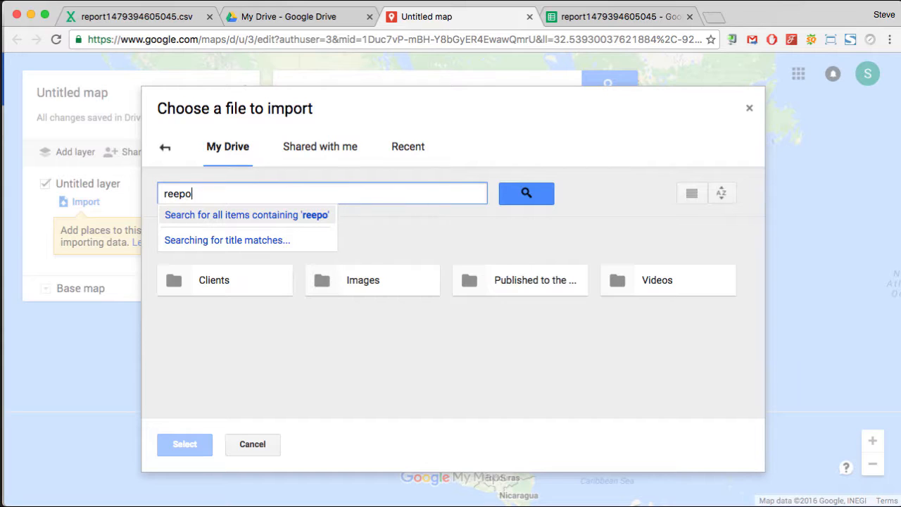
type("report")
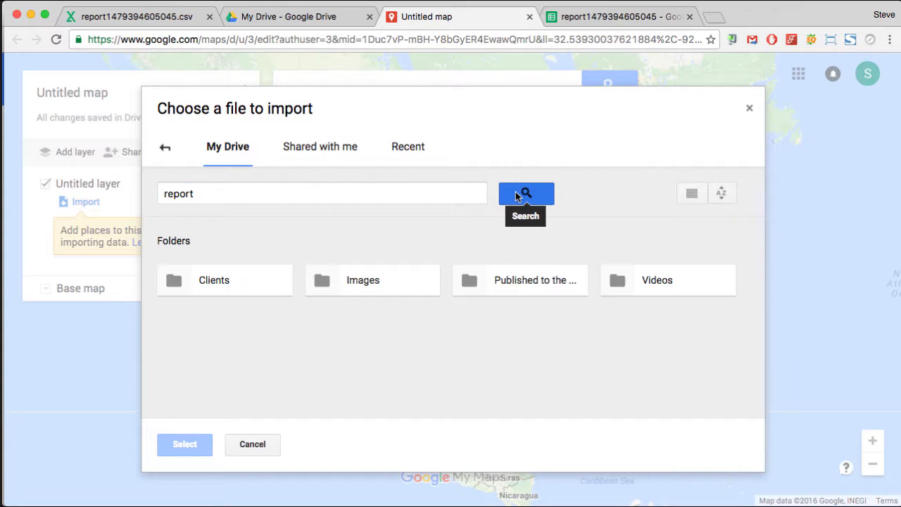
left_click(526, 193)
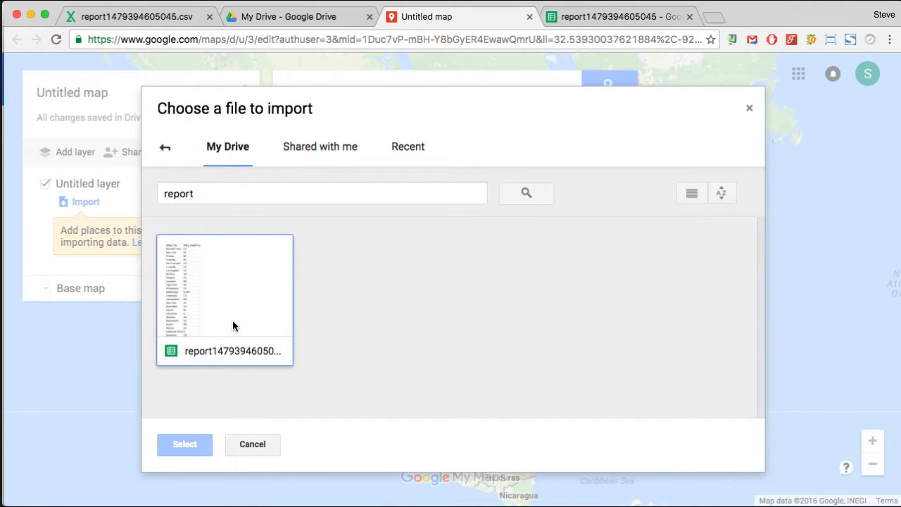
left_click(224, 301)
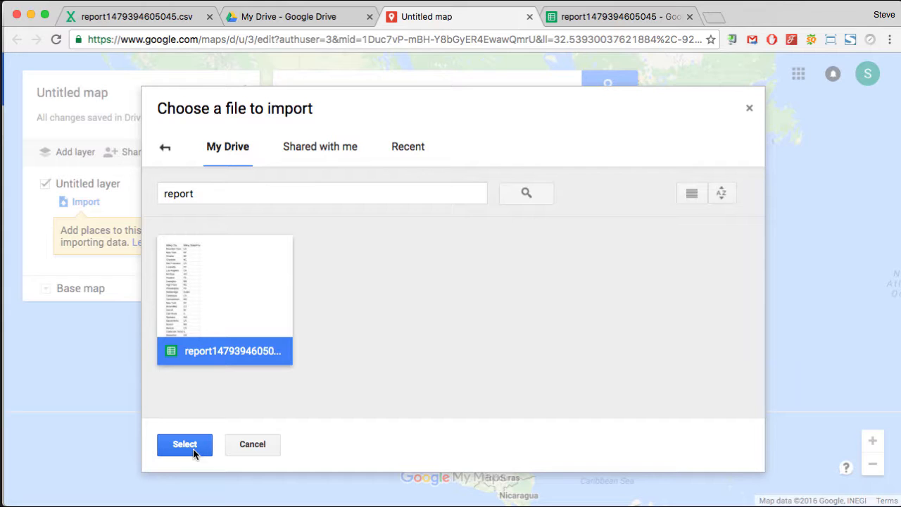
left_click(185, 445)
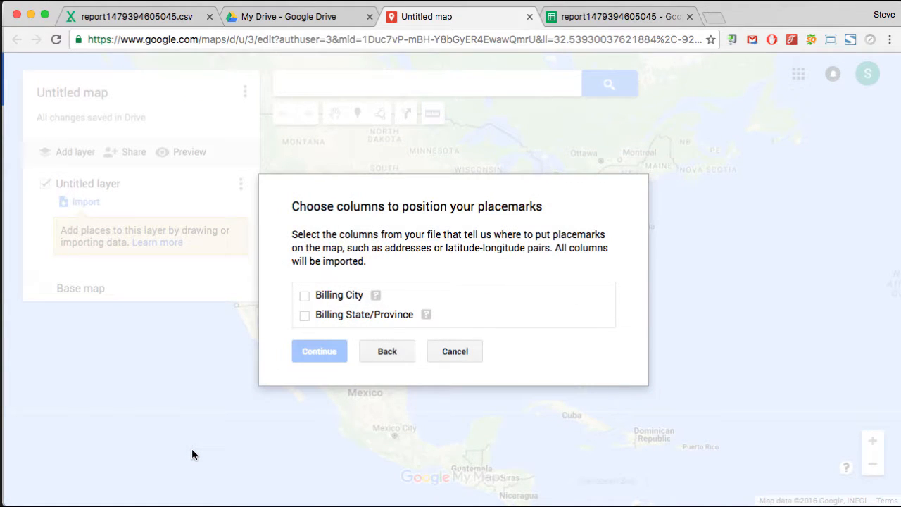
Step: Position placemarks by Billing City and State, titled by Billing State/Province
left_click(303, 295)
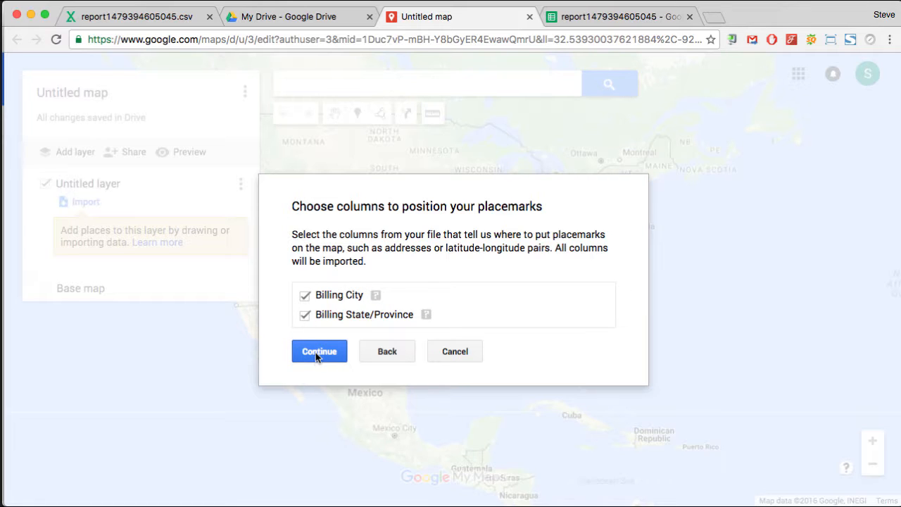
left_click(319, 351)
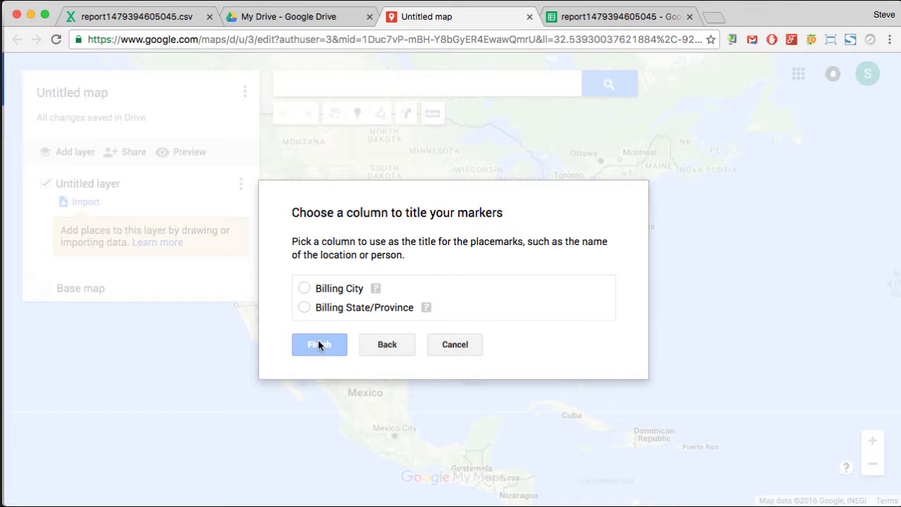
left_click(304, 307)
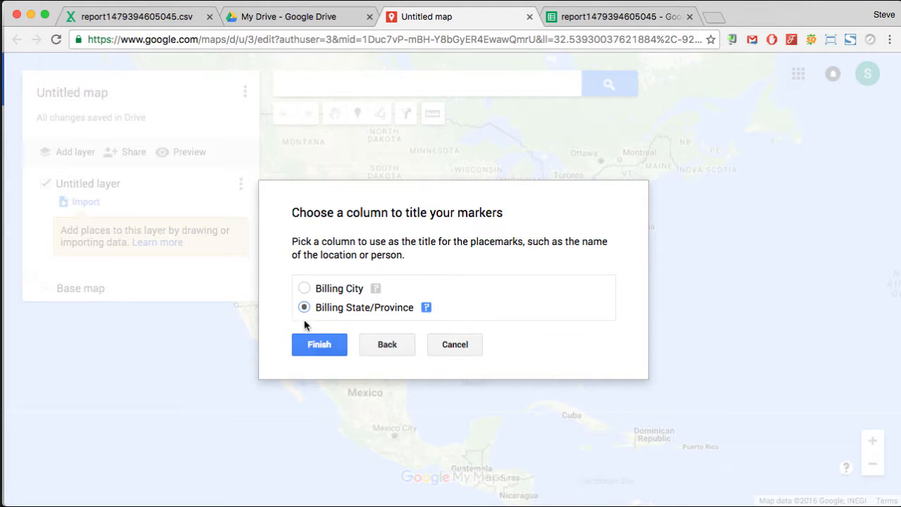
left_click(319, 344)
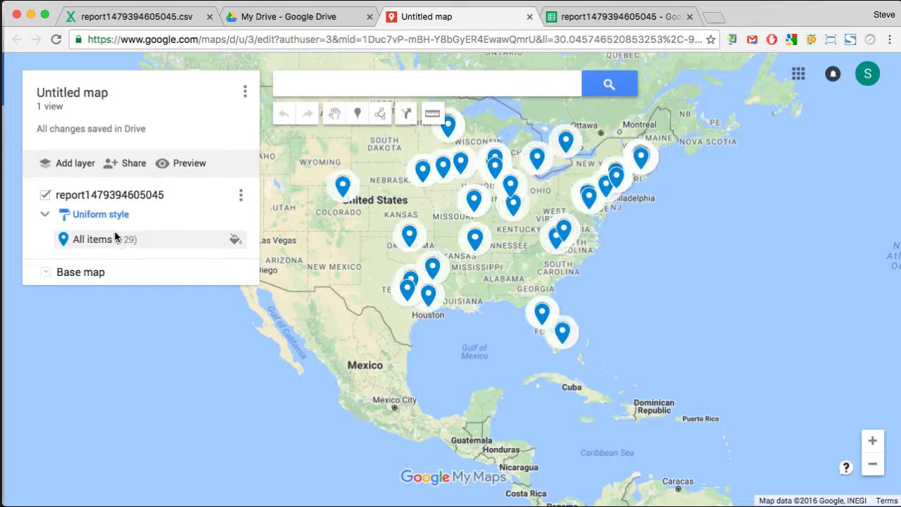
Step: Style the layer by the Billing State/Province data column, giving each state its own color
left_click(100, 214)
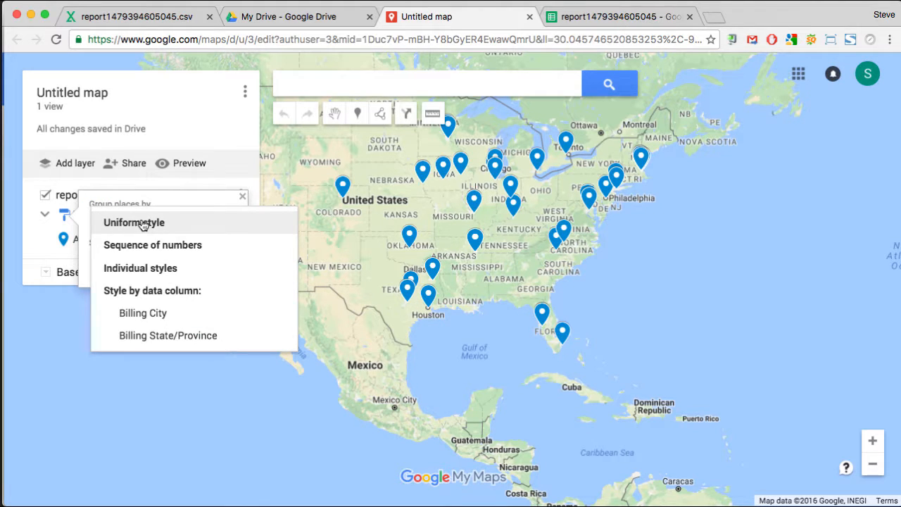
mouse_move(176, 336)
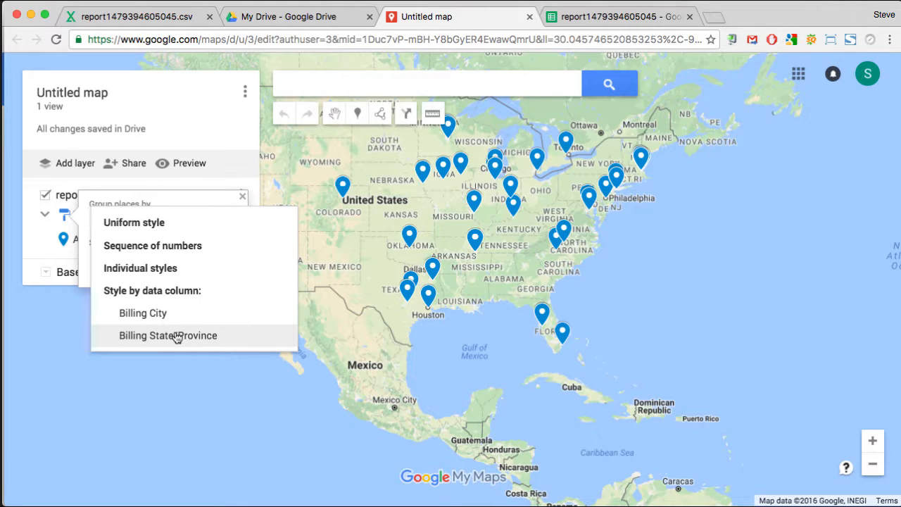
left_click(168, 335)
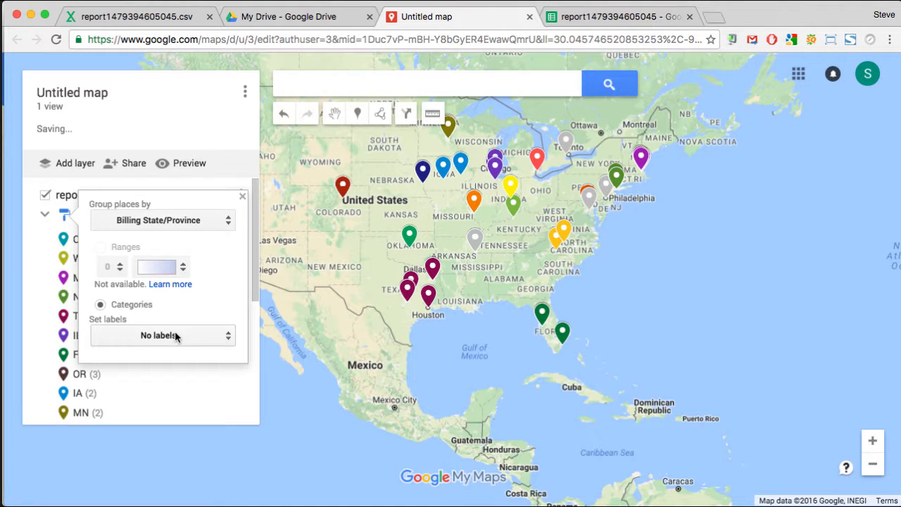
left_click(242, 196)
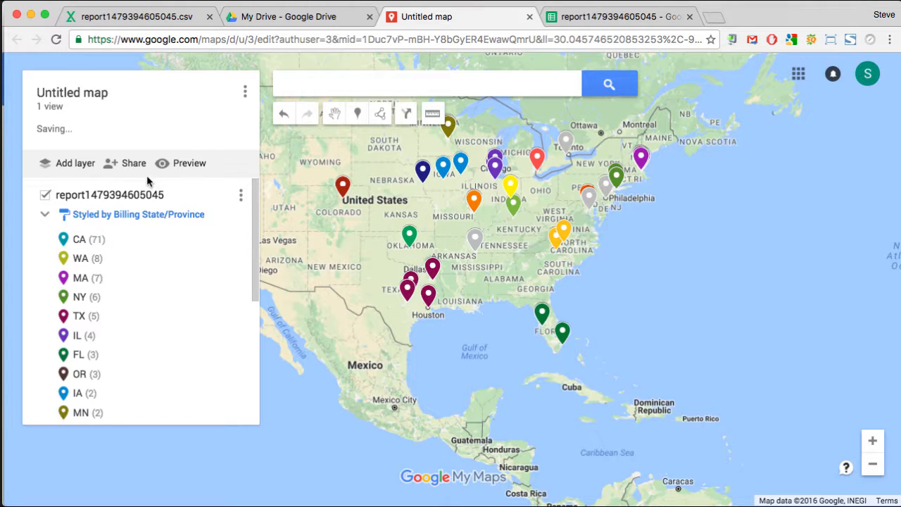
Step: Title the map 'Our Customers'
left_click(133, 163)
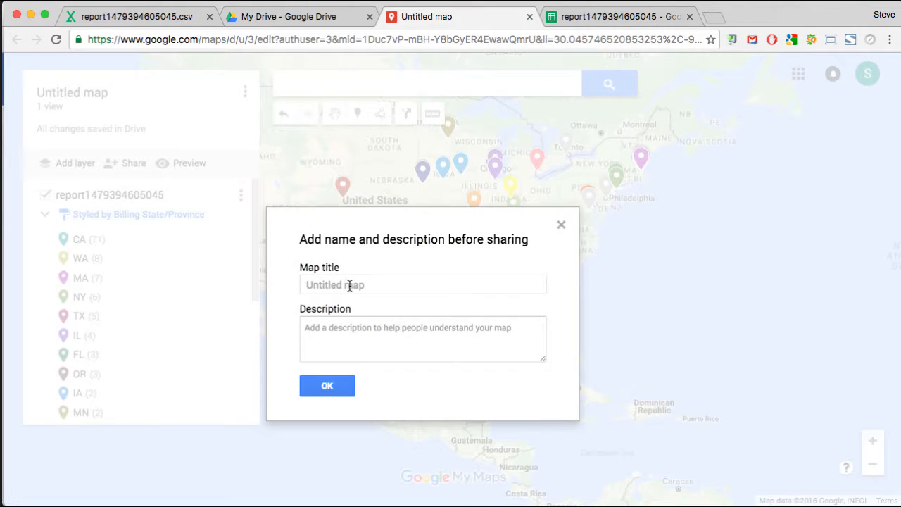
type("Our Customers")
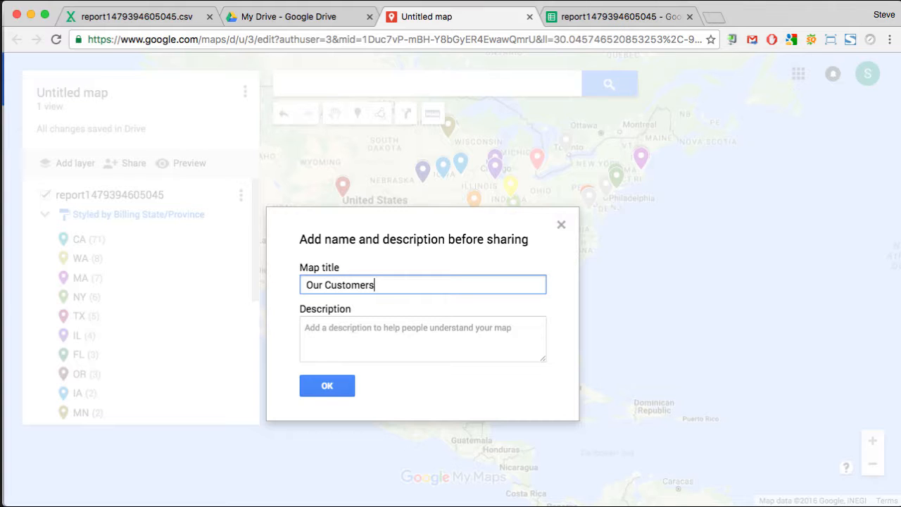
left_click(327, 385)
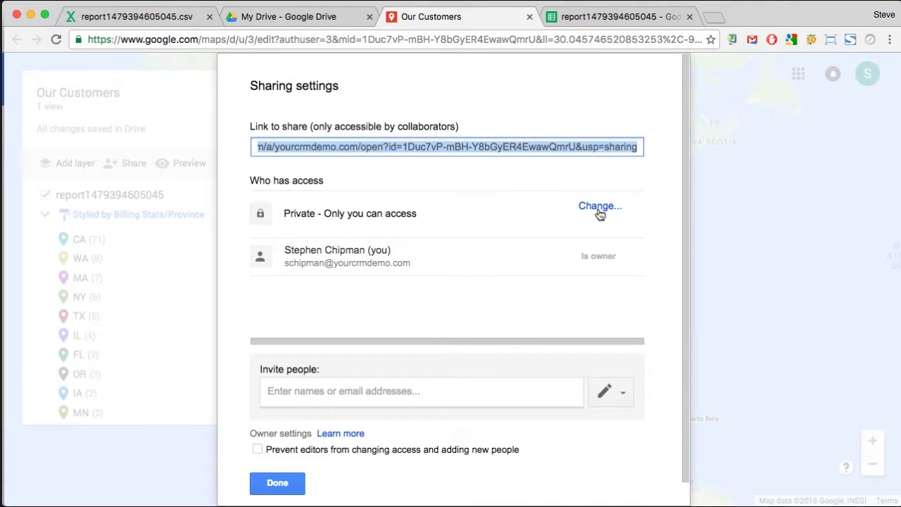
Step: Set link sharing to On - Public on the web and save
left_click(599, 205)
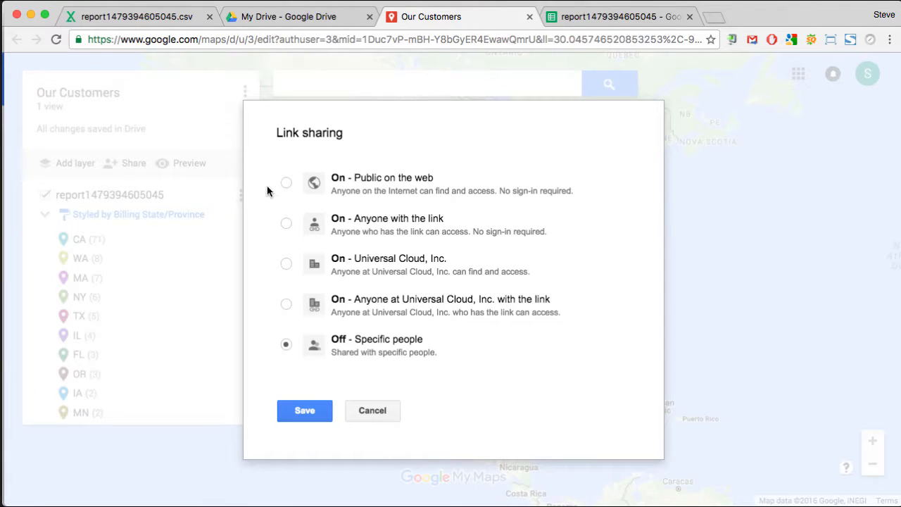
left_click(285, 182)
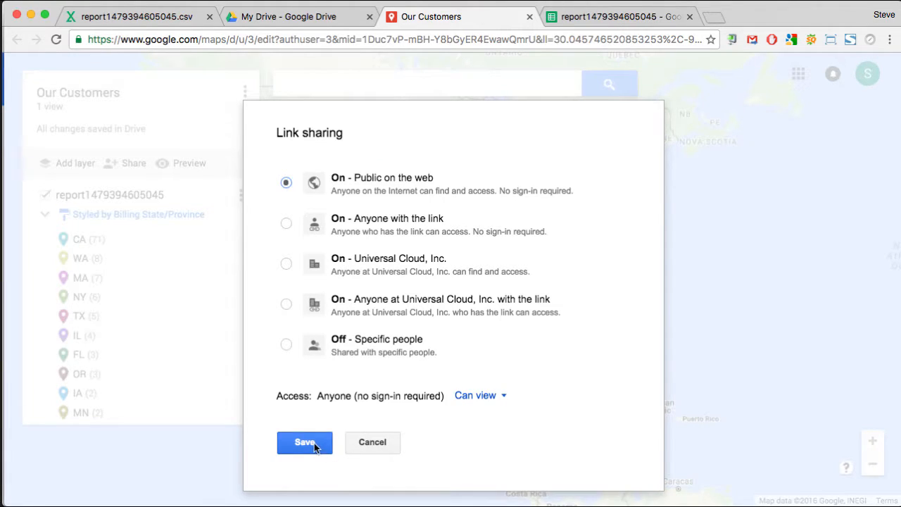
left_click(304, 443)
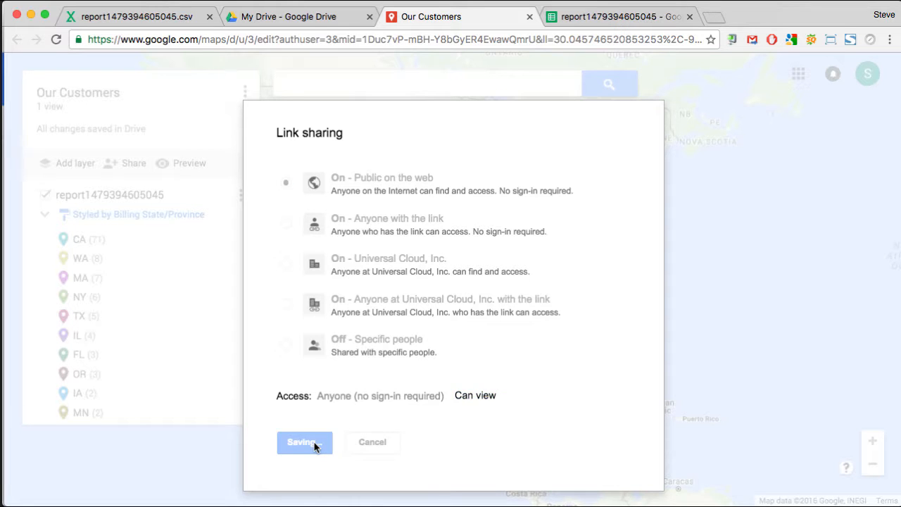
left_click(304, 442)
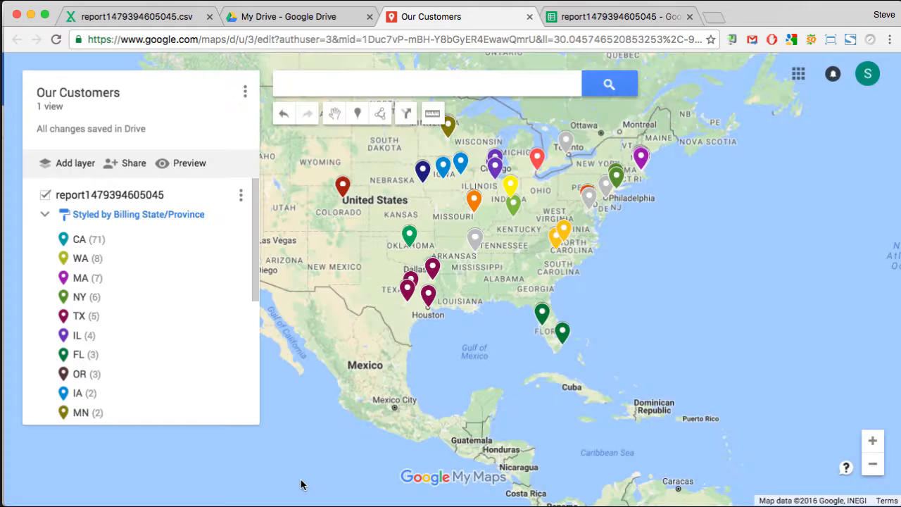
mouse_move(245, 95)
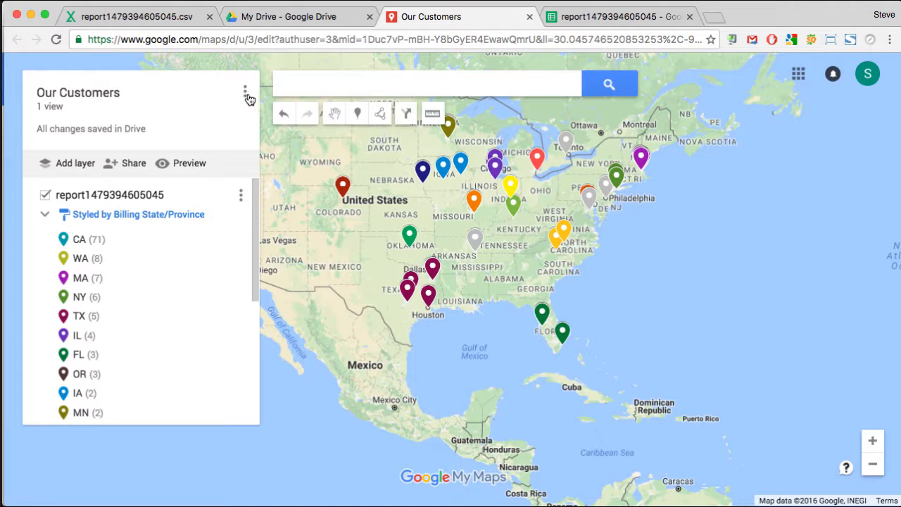
Step: Get the Our Customers map's iframe code via Embed on my site, then close the dialog
left_click(243, 94)
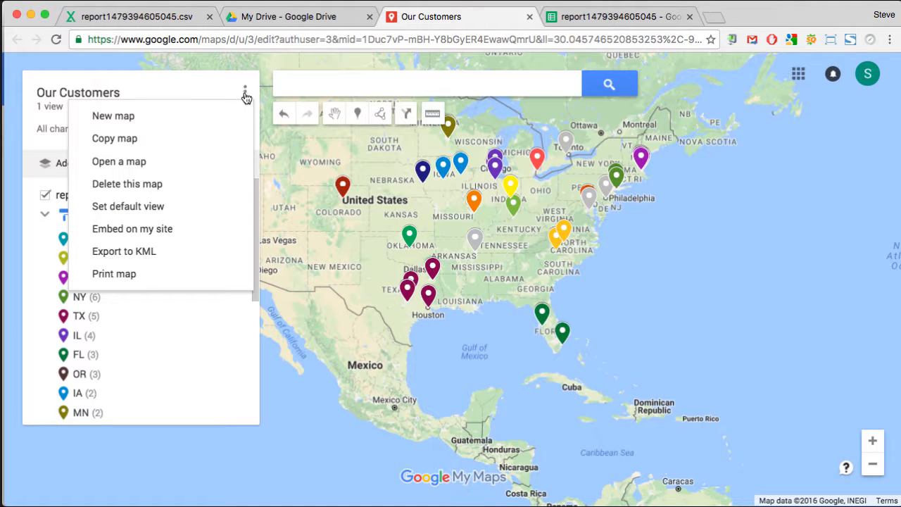
left_click(131, 228)
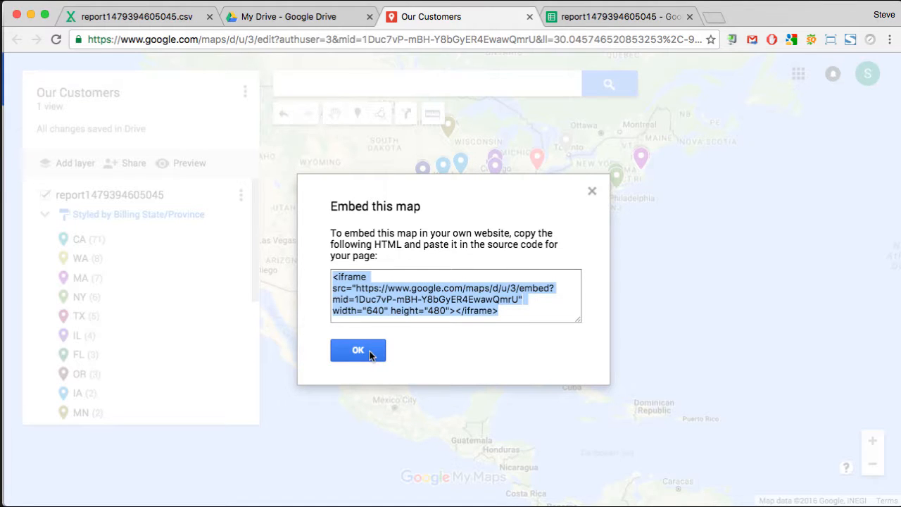
left_click(358, 349)
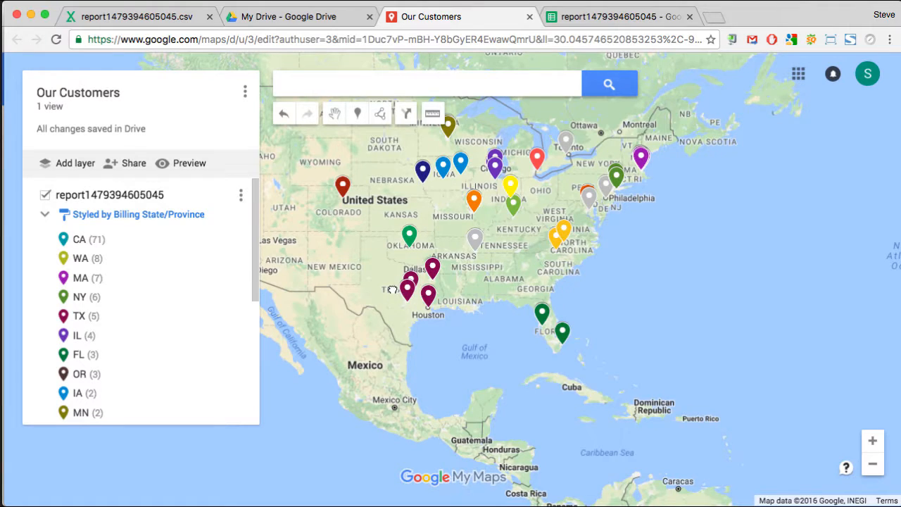